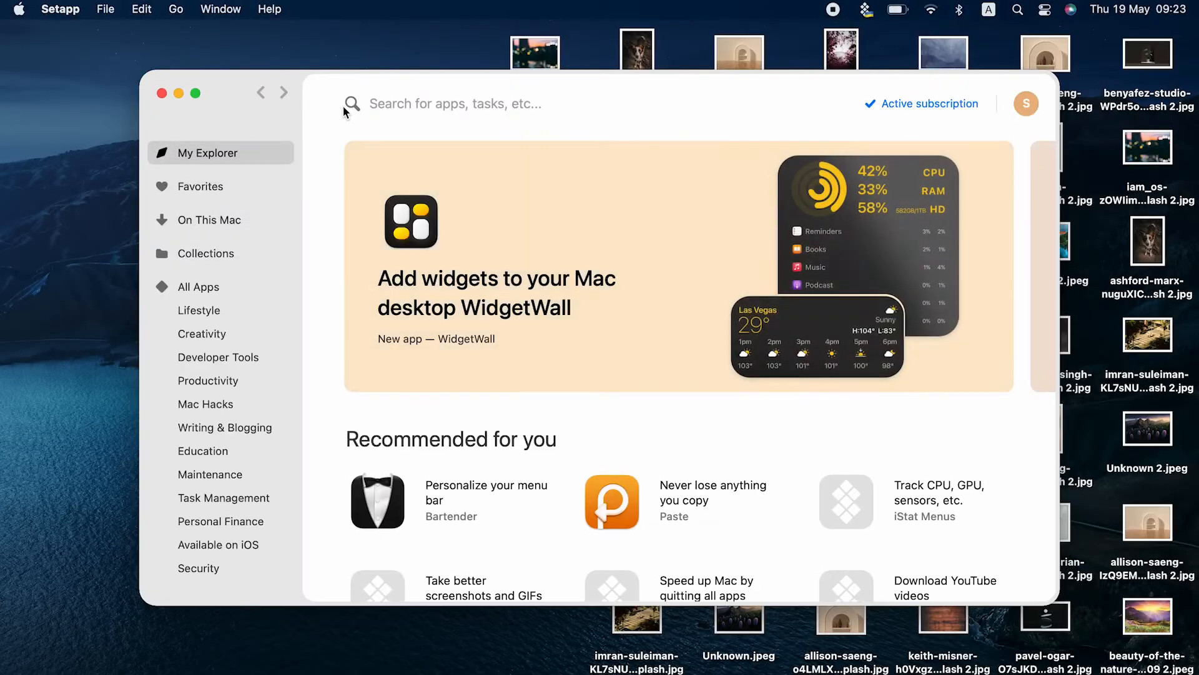
- Search Setapp for 'share screen distraction' and install PliimPRO from the result
text(share screen distraction)
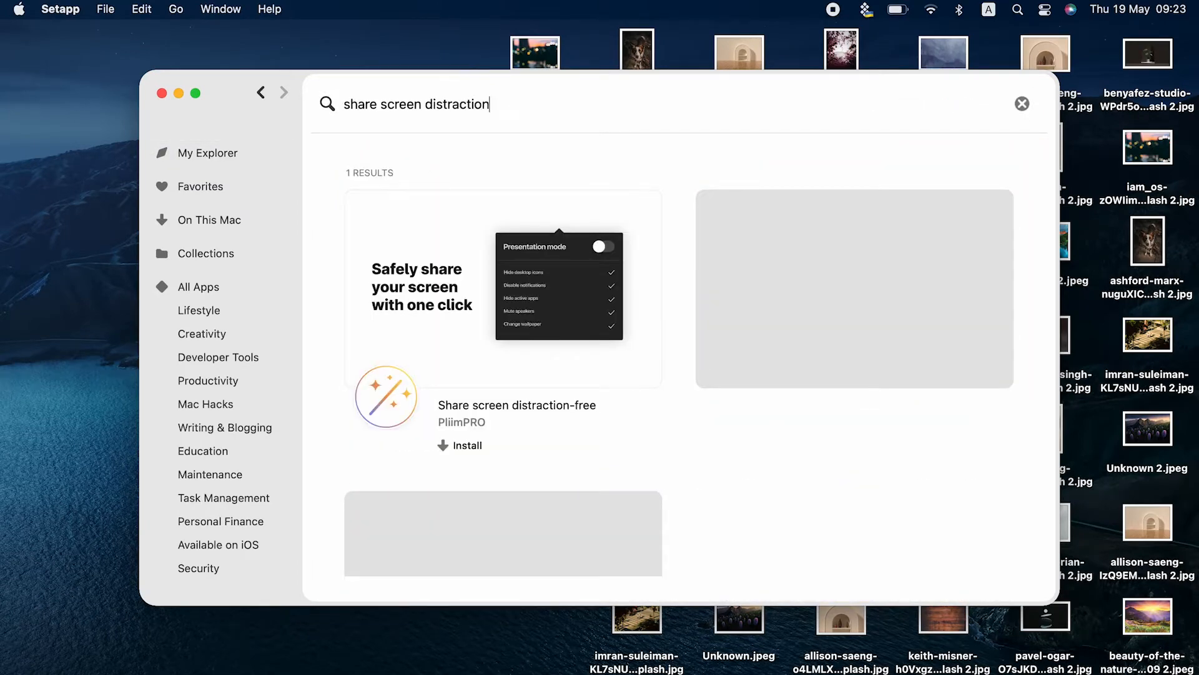
click(163, 92)
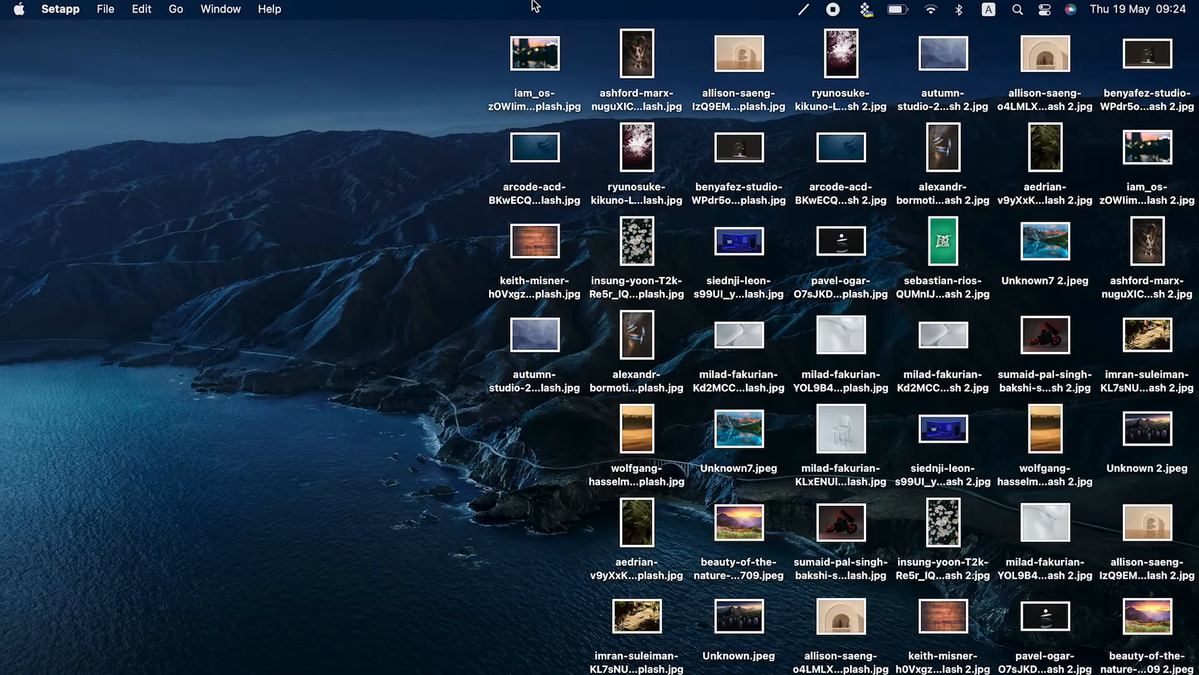
- Toggle PliimPRO's Presentation mode on from the menu bar to hide icons, then off again
click(806, 10)
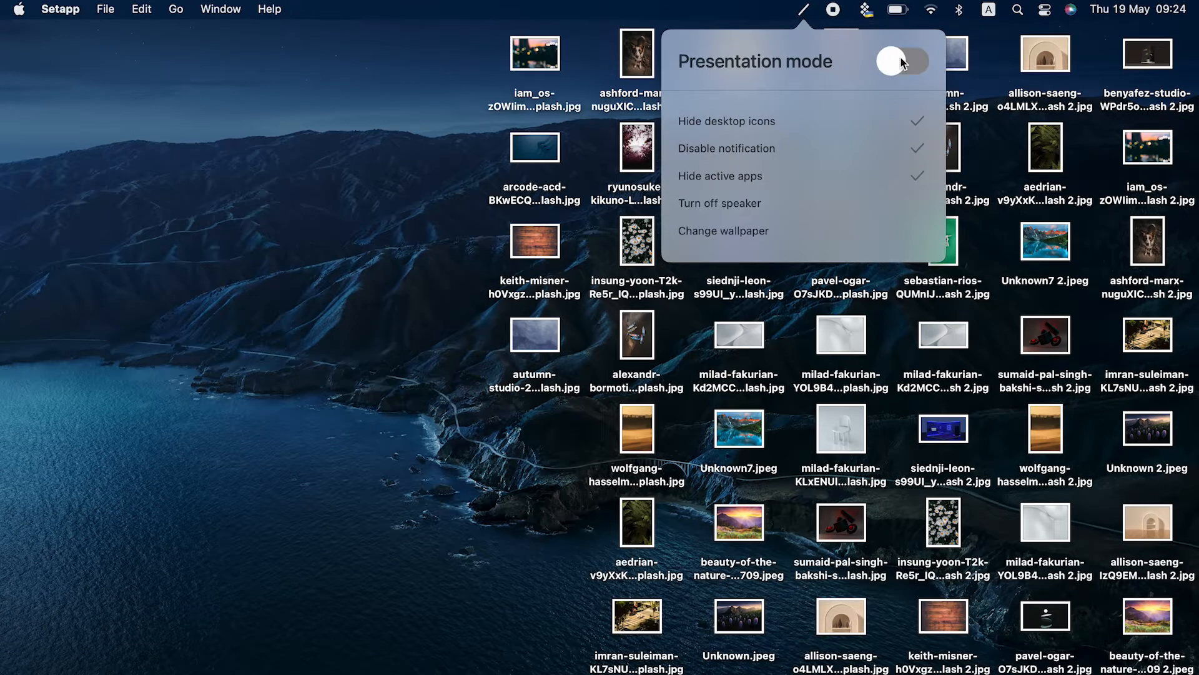
click(898, 60)
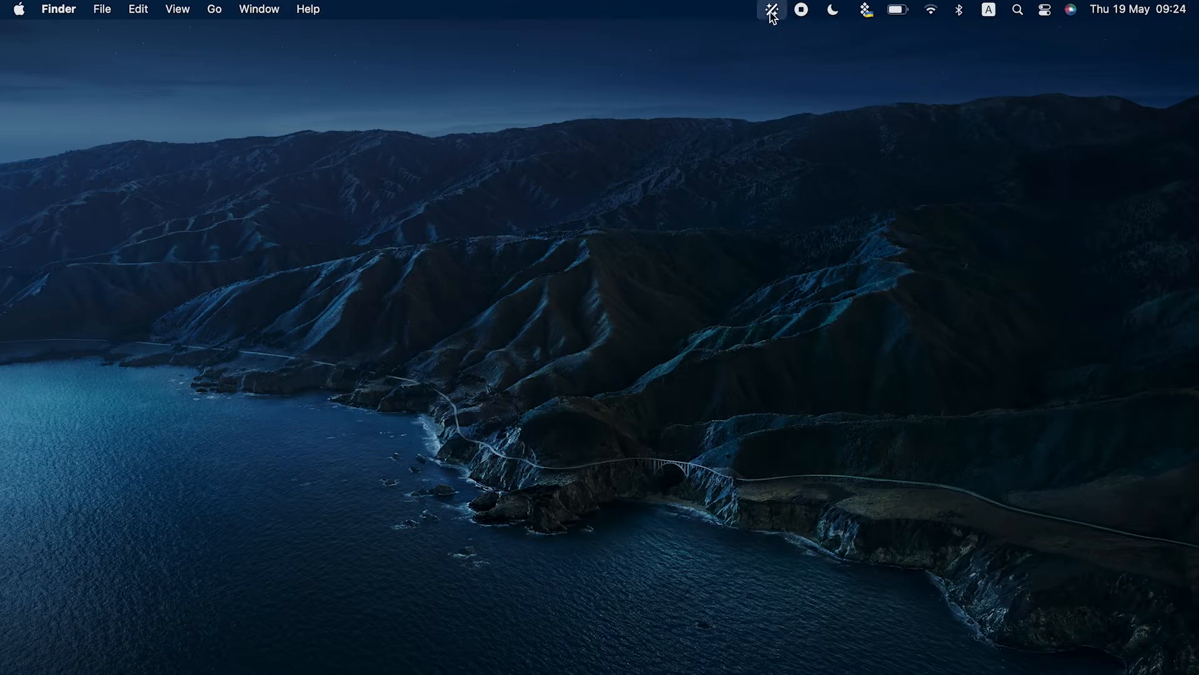
click(775, 10)
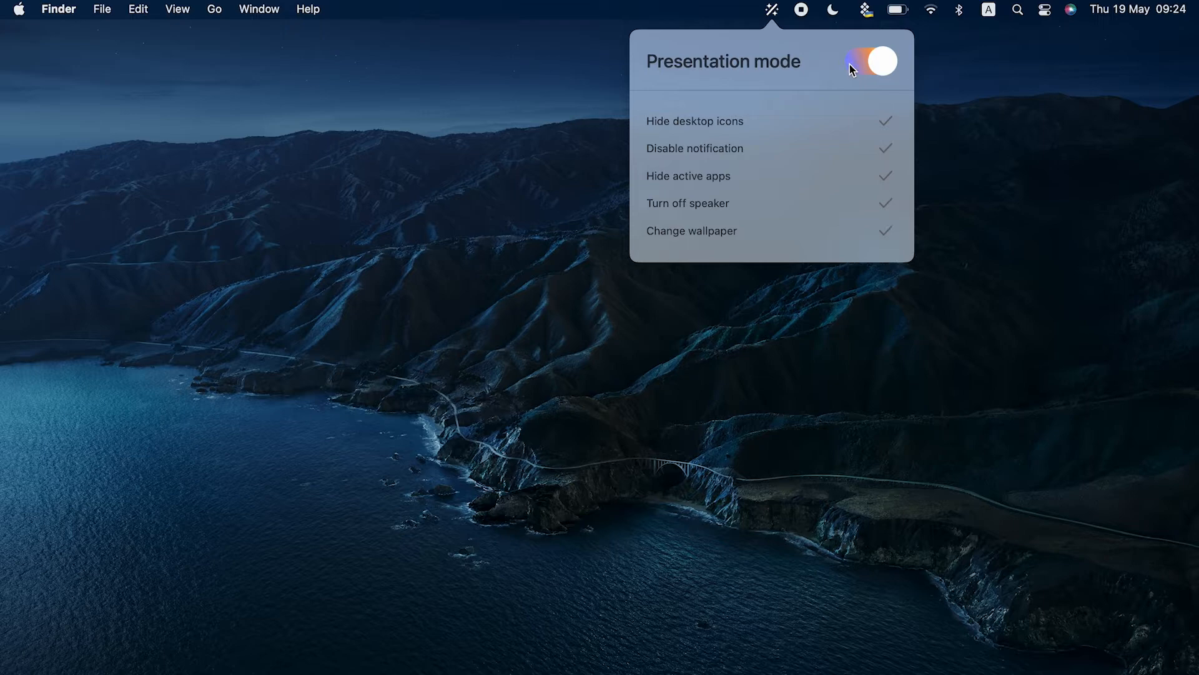
click(872, 60)
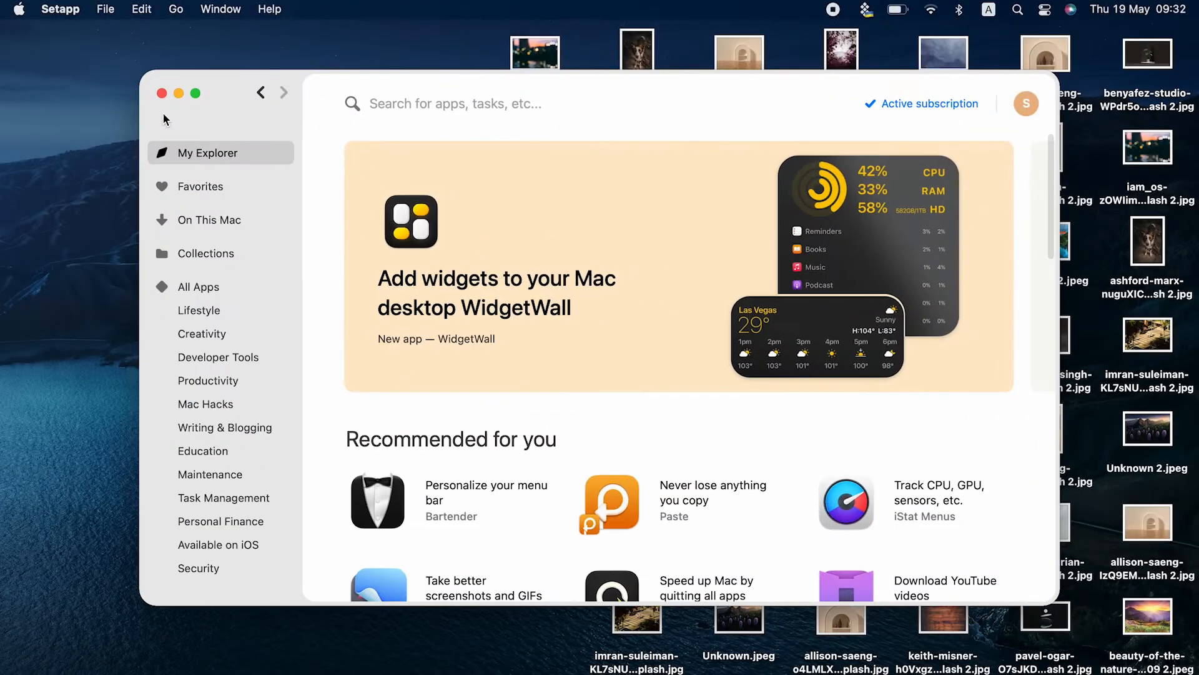
- Search 'take better screenshots', install CleanShot X from its details page, and close Setapp
text(take better screenshots)
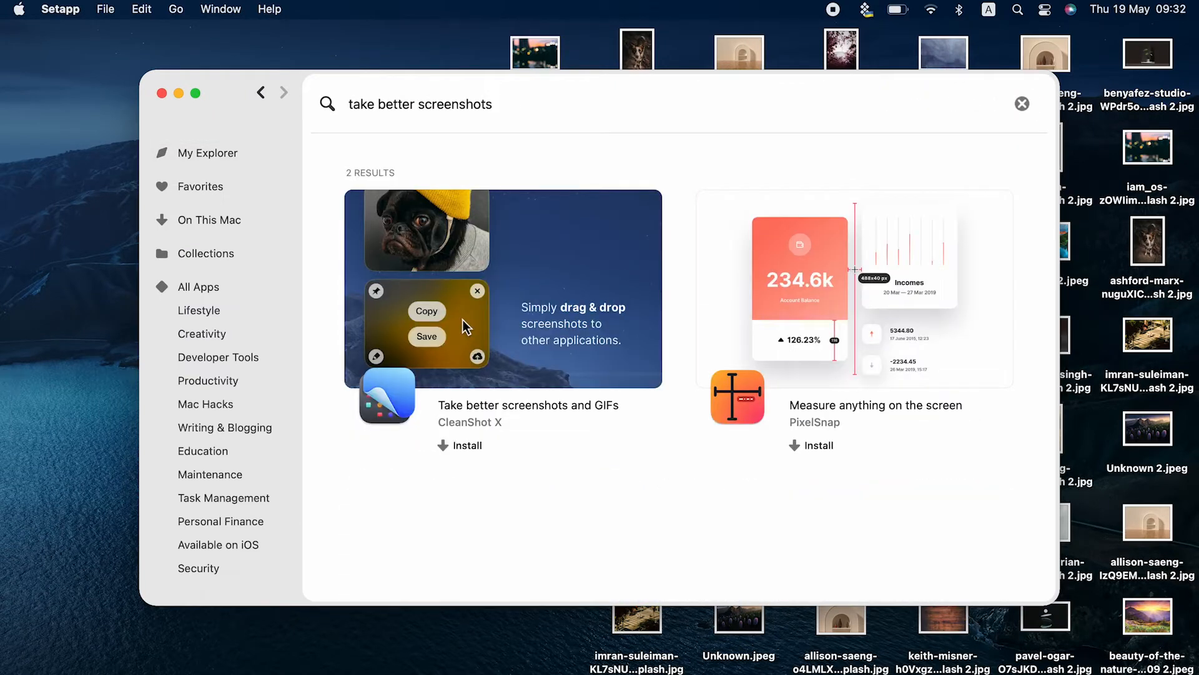
click(527, 405)
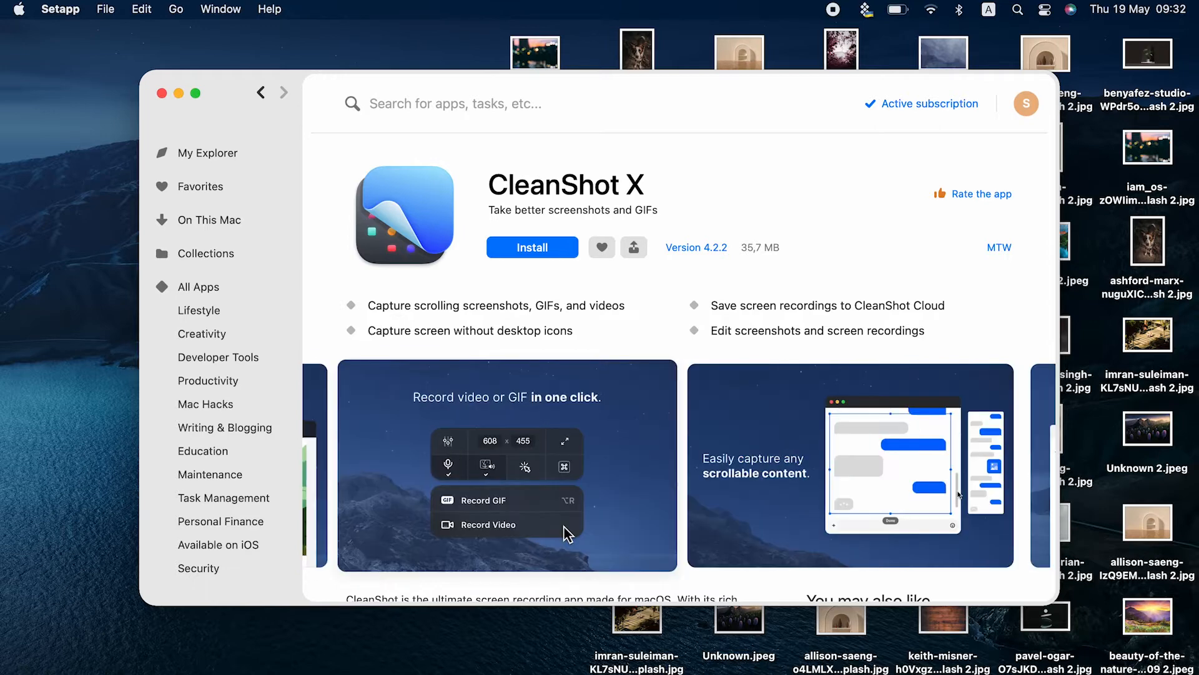
click(532, 247)
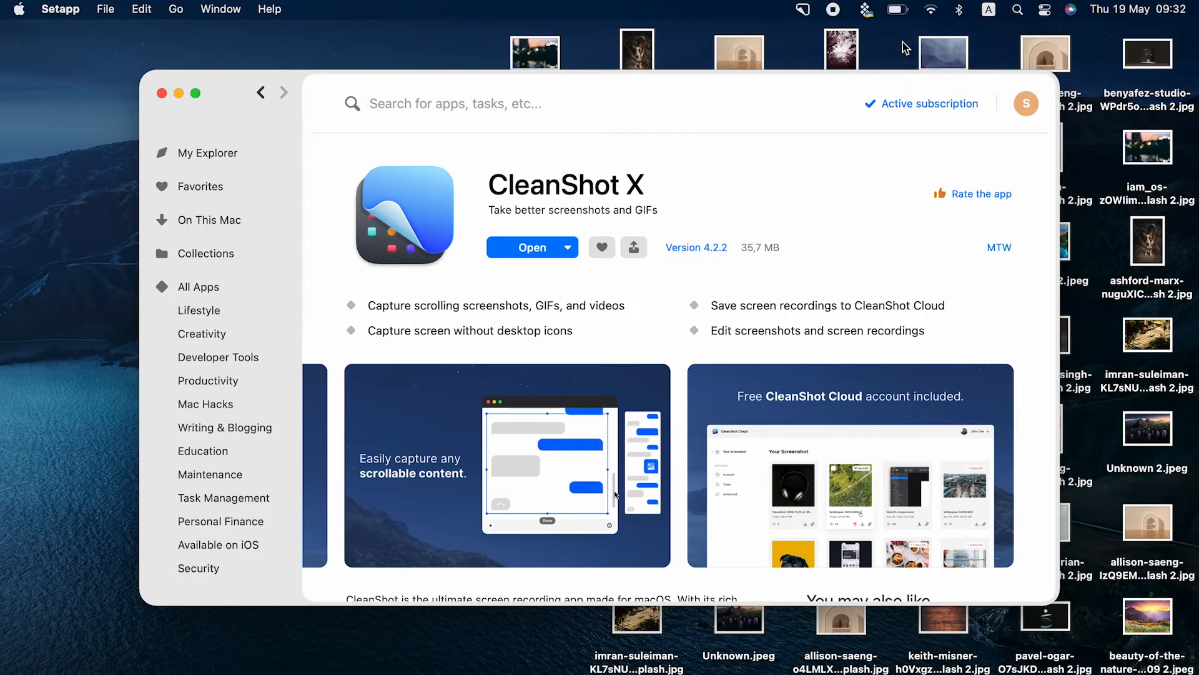
click(163, 92)
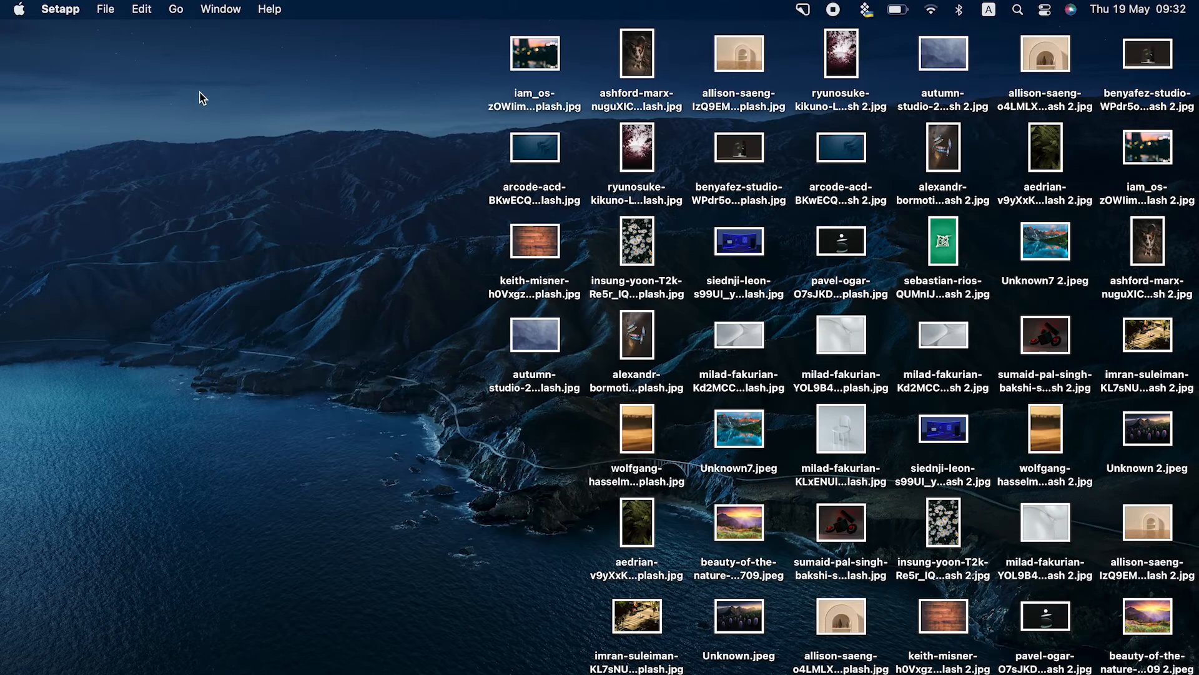
- Use CleanShot X's menu to Hide Desktop Icons, then Show Desktop Icons again
click(802, 10)
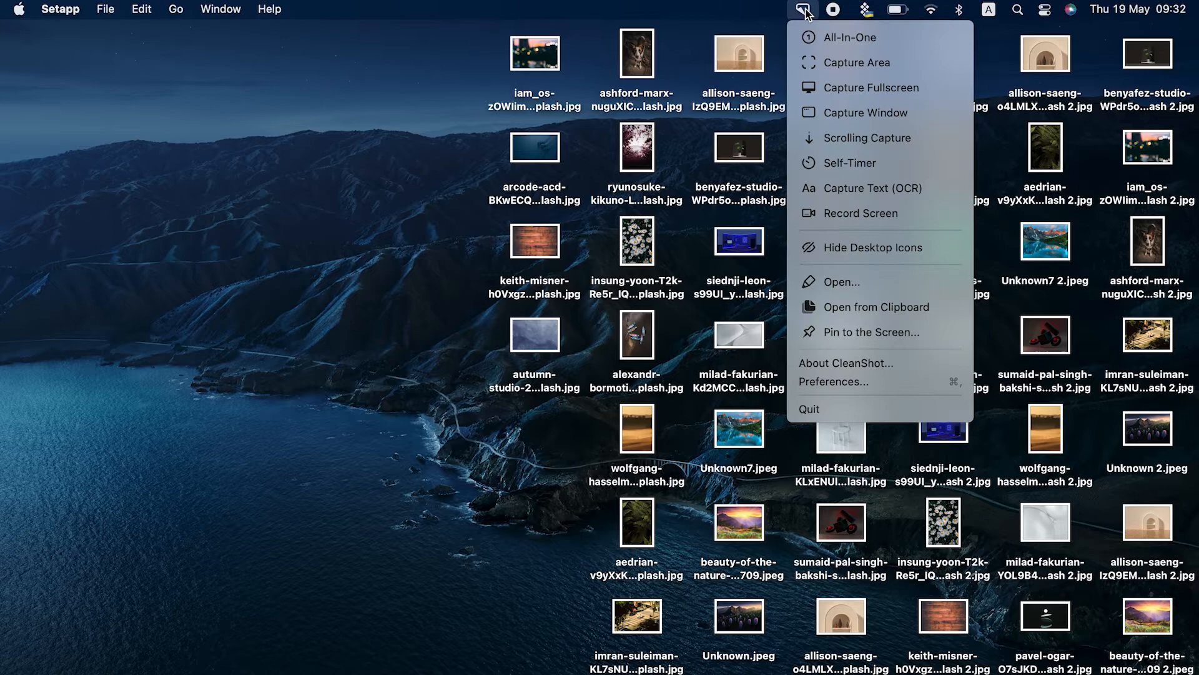
click(862, 247)
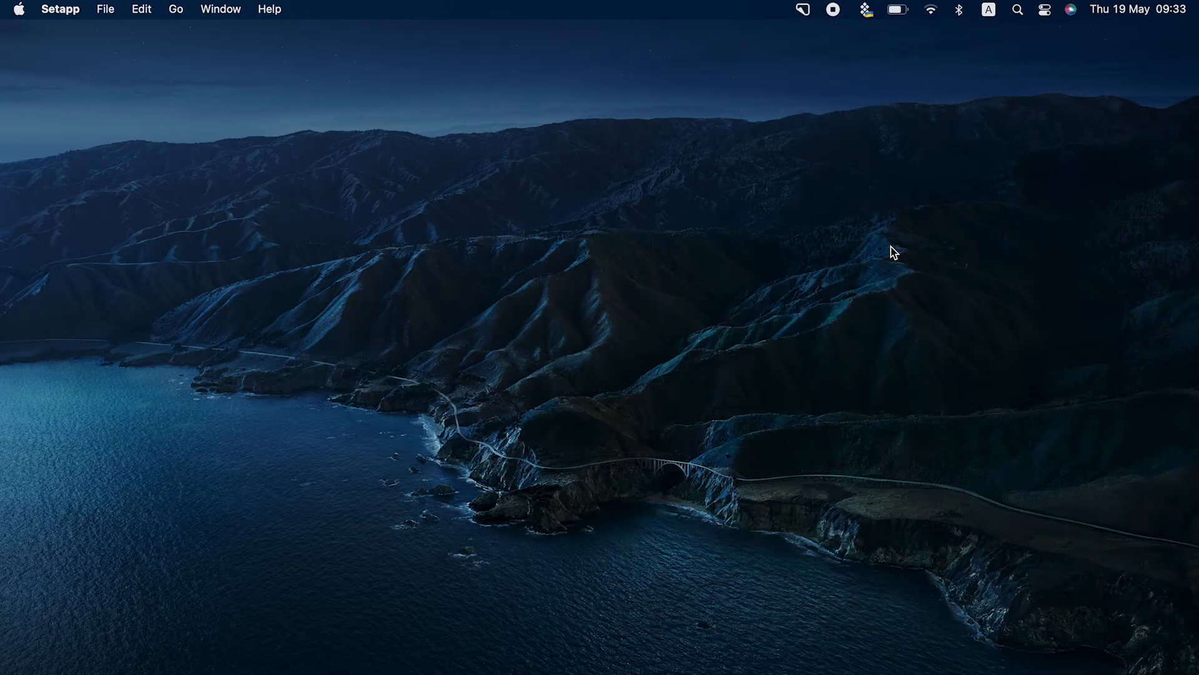
mouse_move(804, 10)
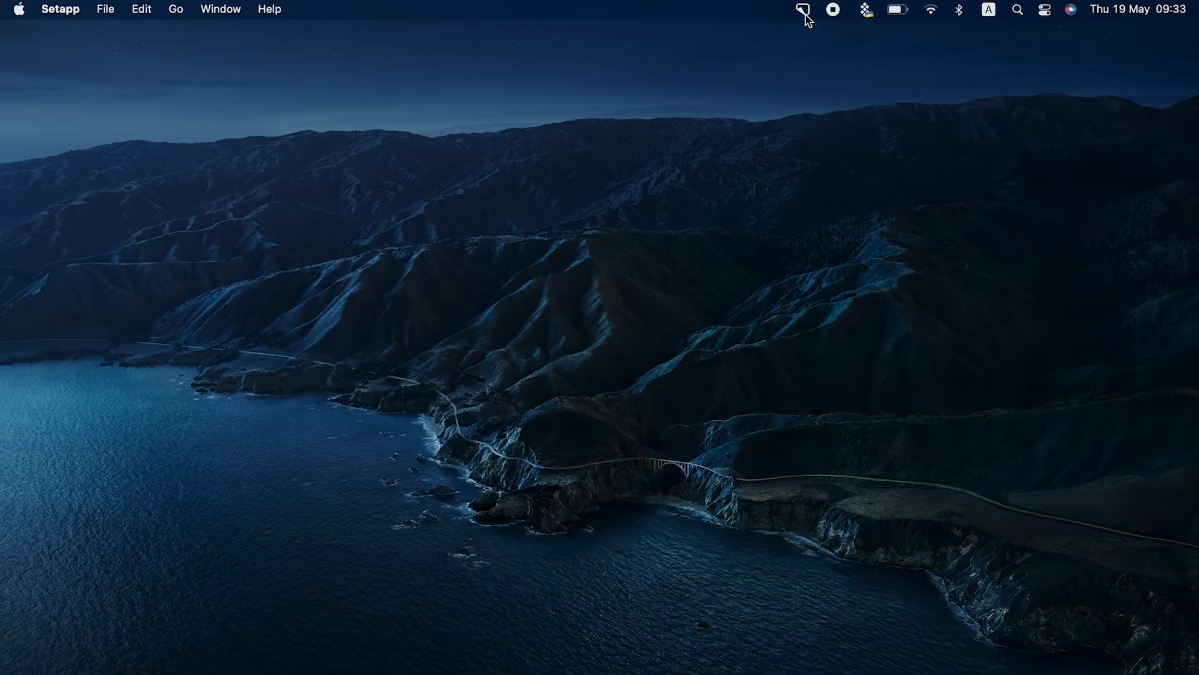
click(802, 10)
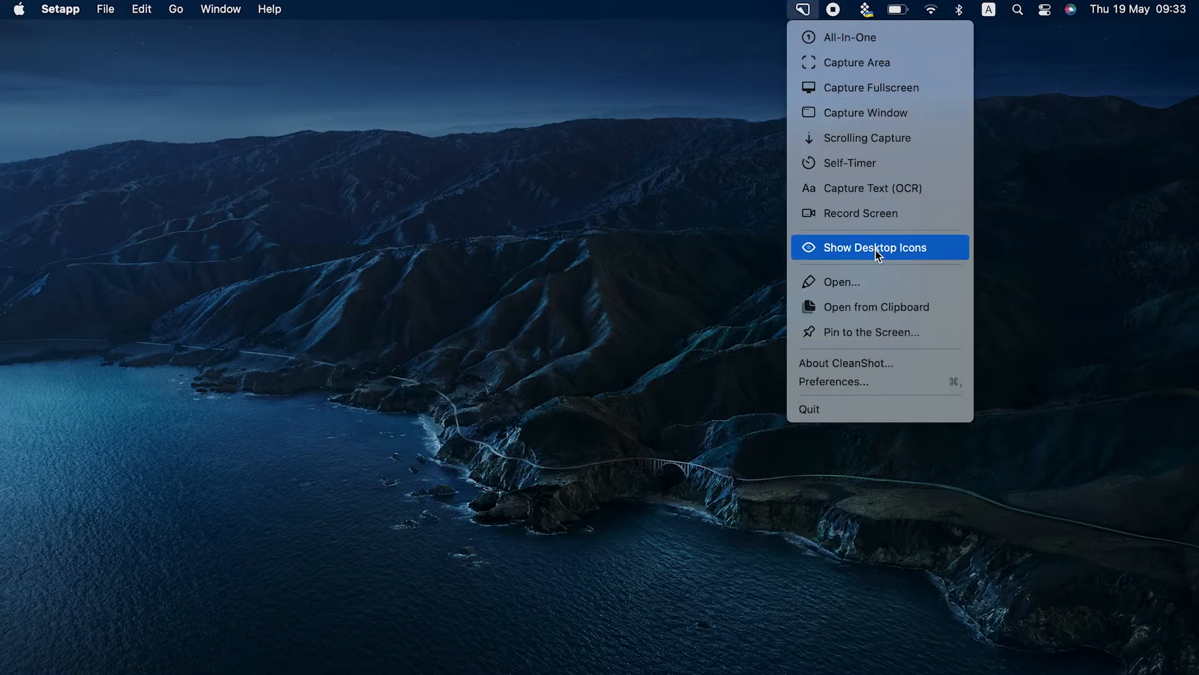
click(880, 247)
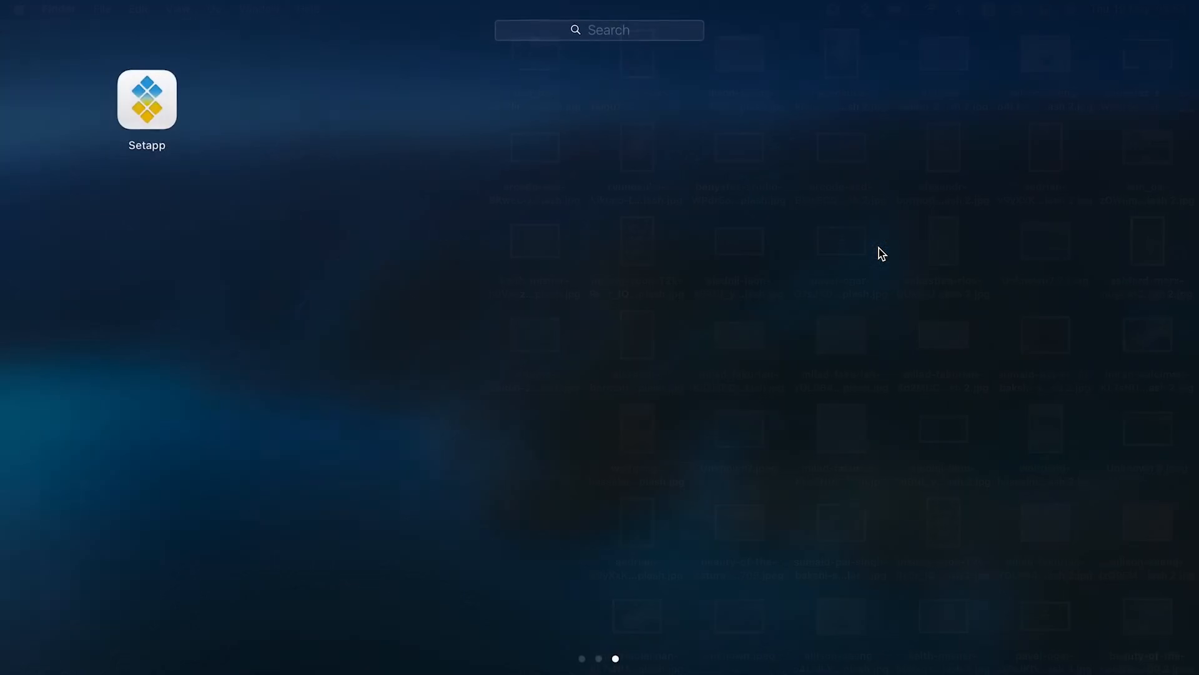
- Relaunch Setapp from Launchpad and start a search with 'acce'
double_click(146, 100)
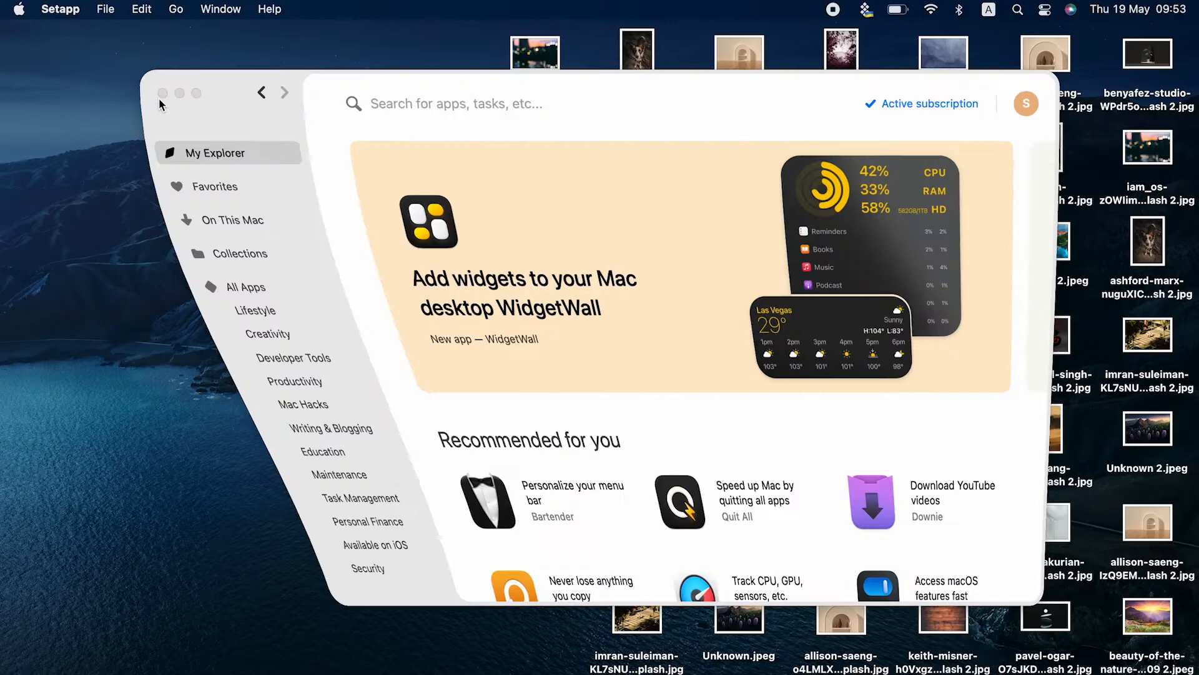
text(acce)
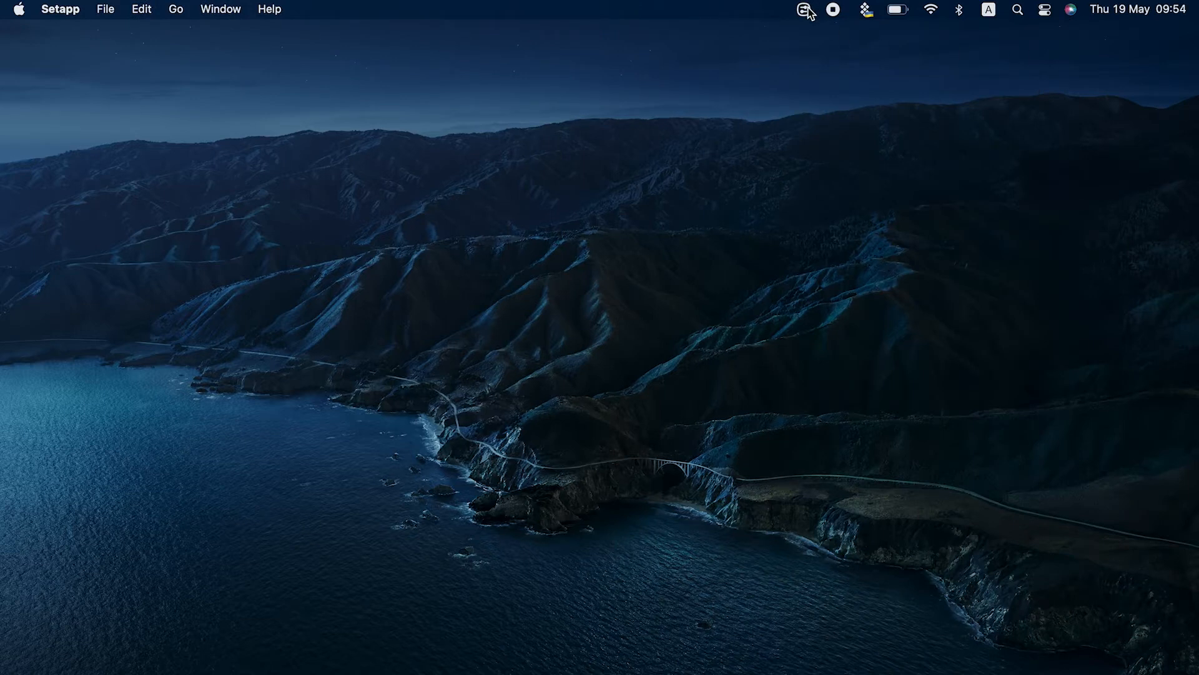
- Customize the One Switch dashboard to add the Hide Dock switch
click(802, 10)
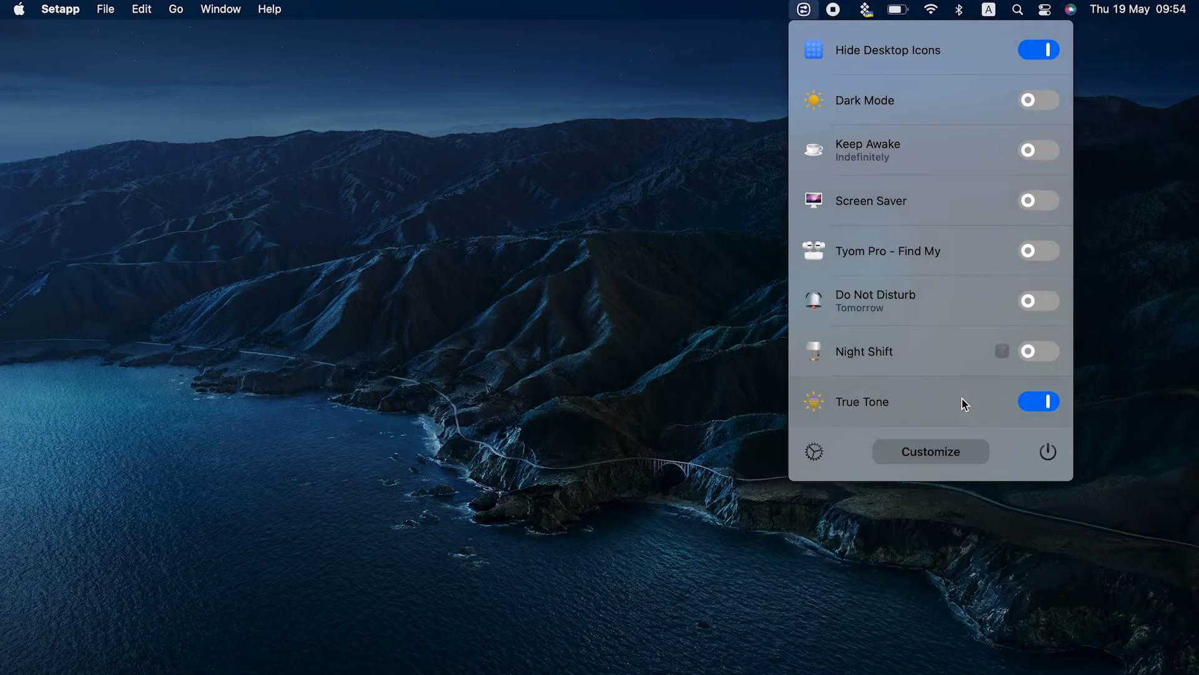
click(931, 452)
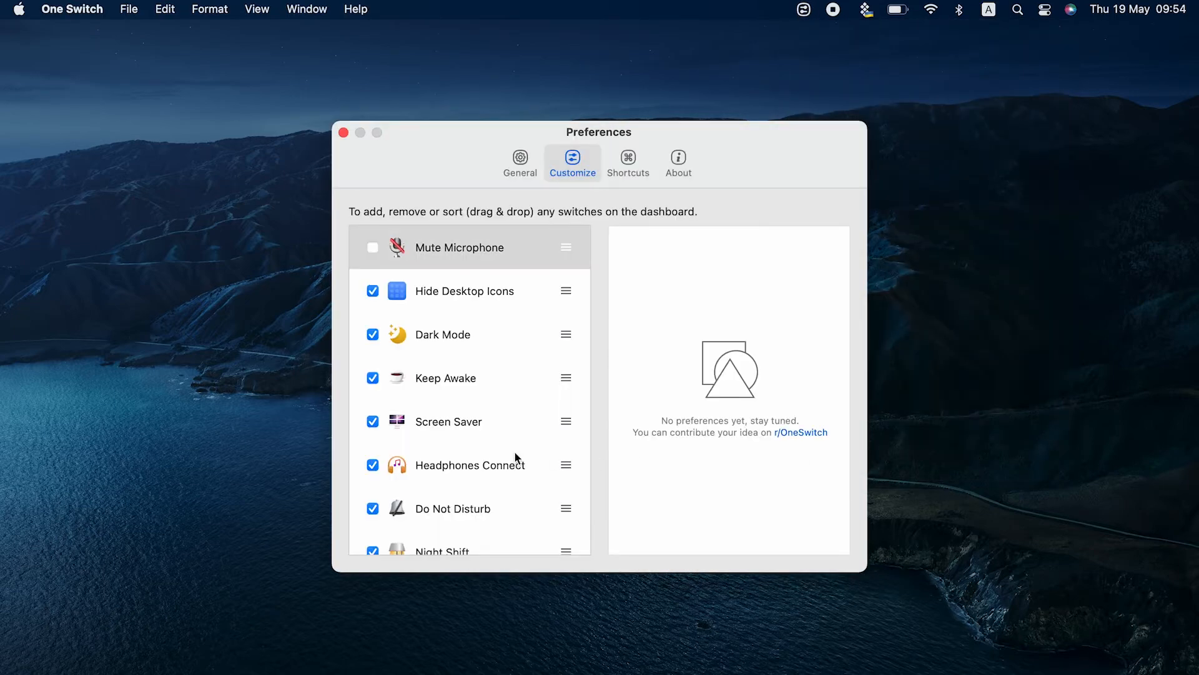
scroll(down, 3)
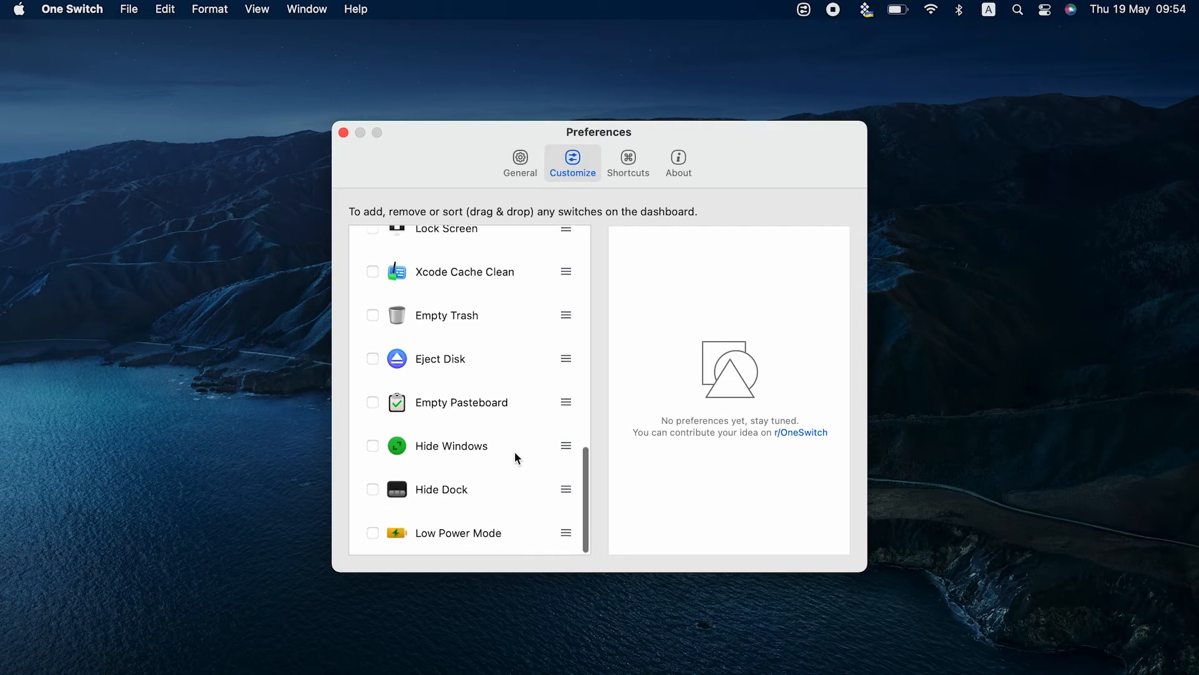
click(372, 489)
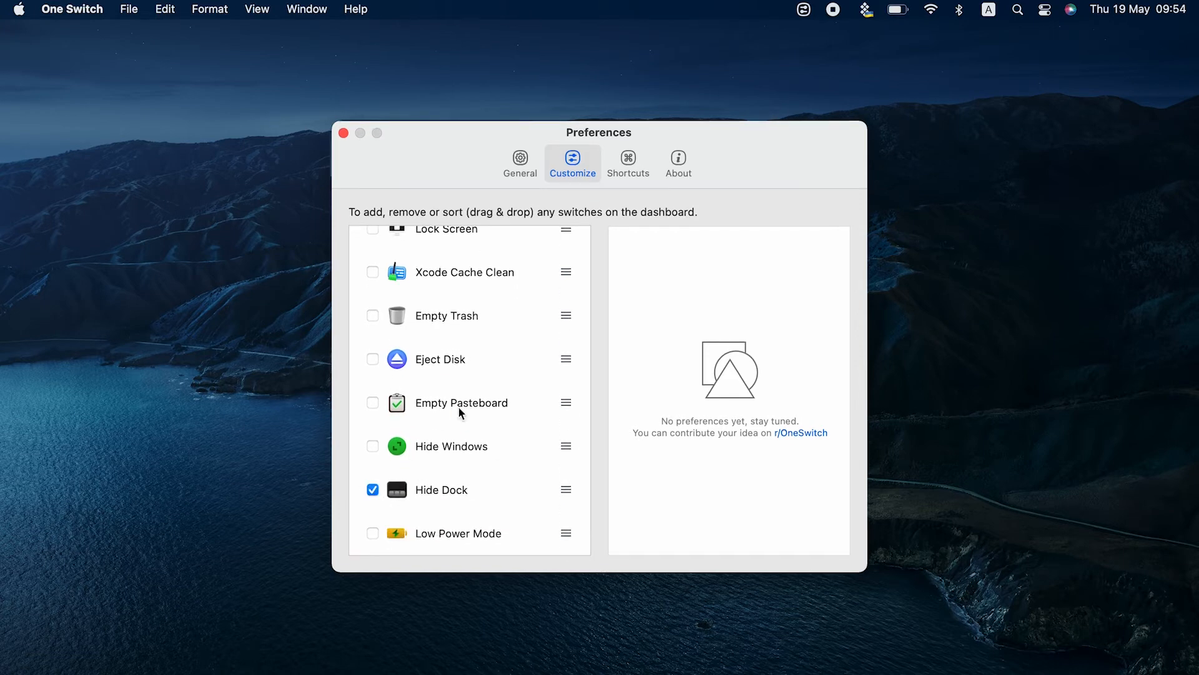
mouse_move(595, 197)
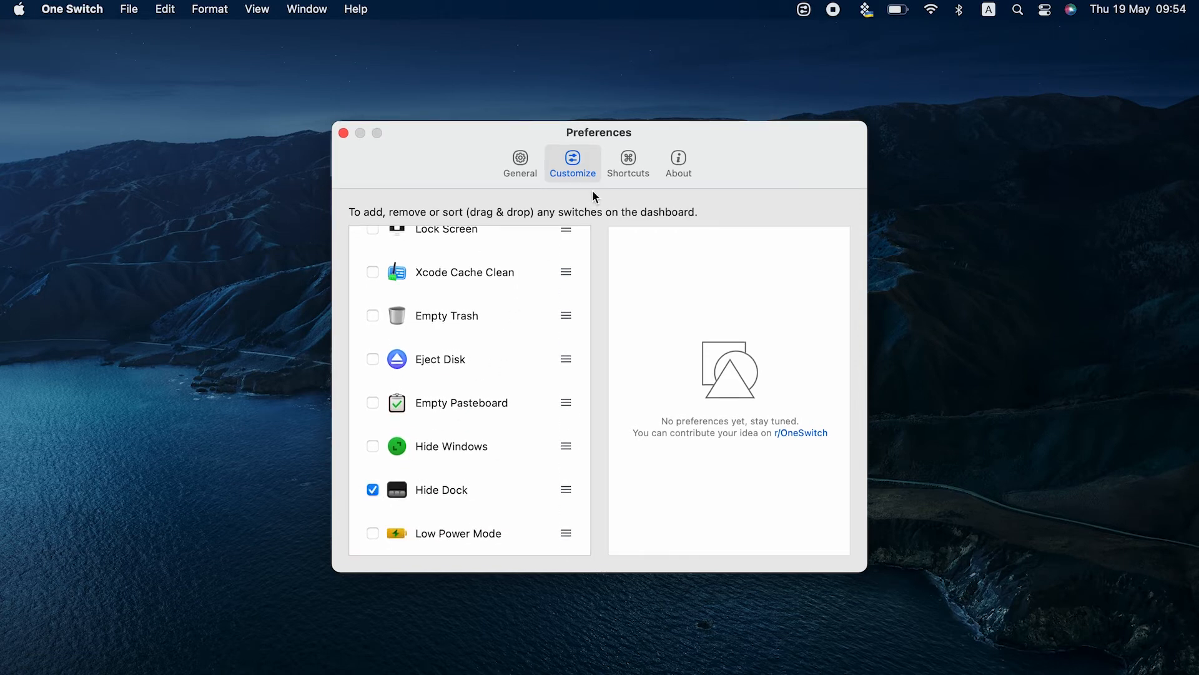
- Review the One Switch keyboard Shortcuts list, scrolling through it
click(627, 161)
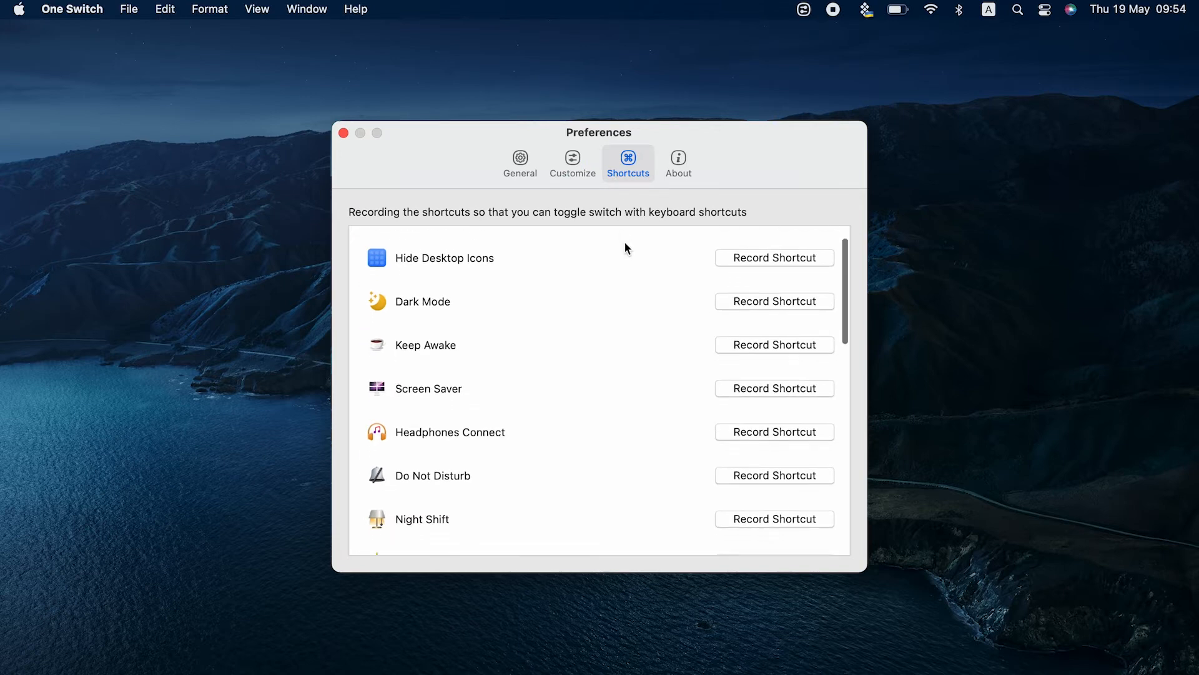
scroll(down, 3)
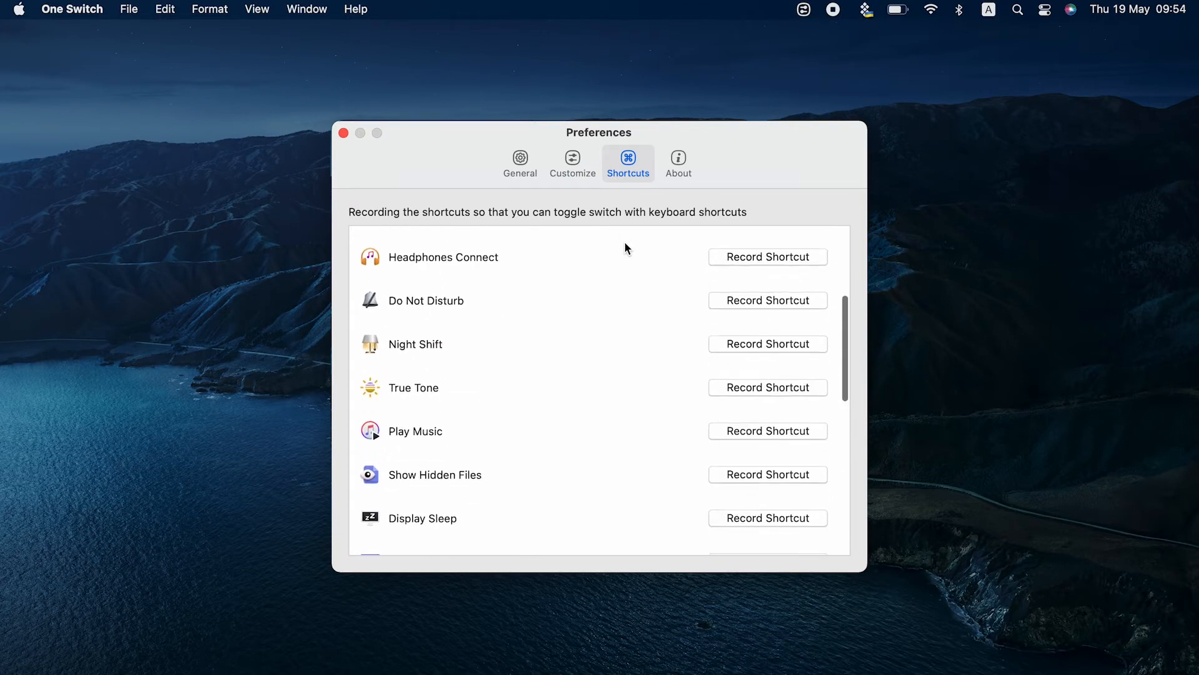
scroll(down, 3)
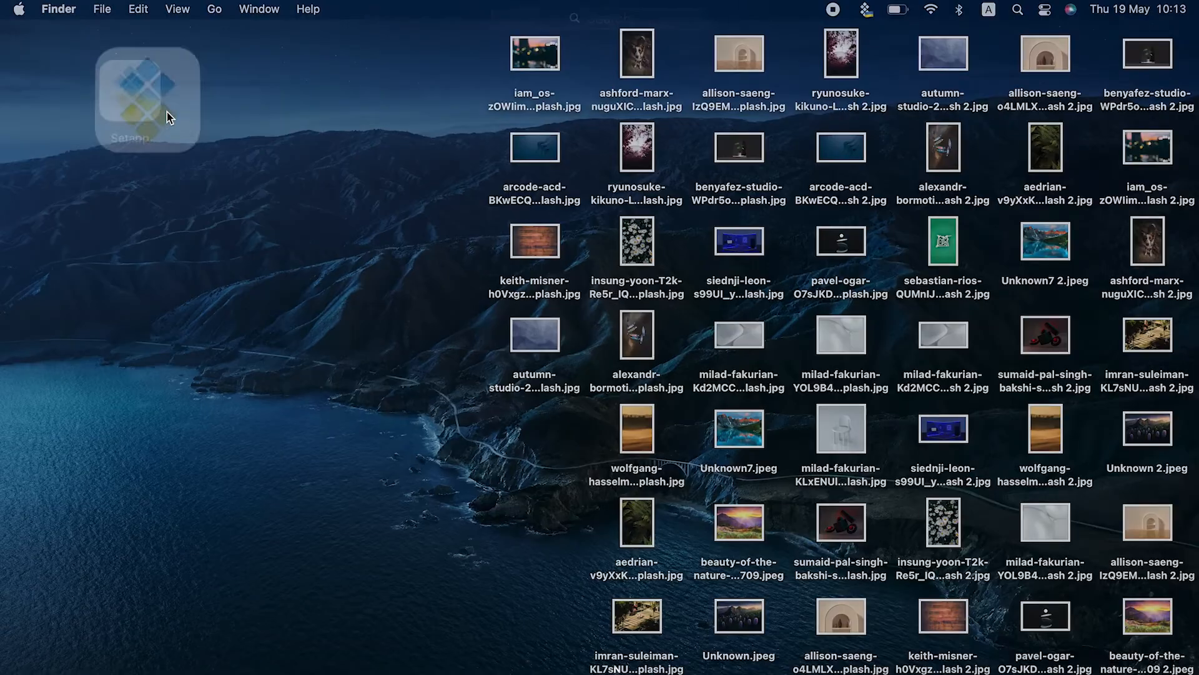
- Relaunch Setapp, search 'unlock 50+ mac shortcuts' and install Almighty
double_click(143, 100)
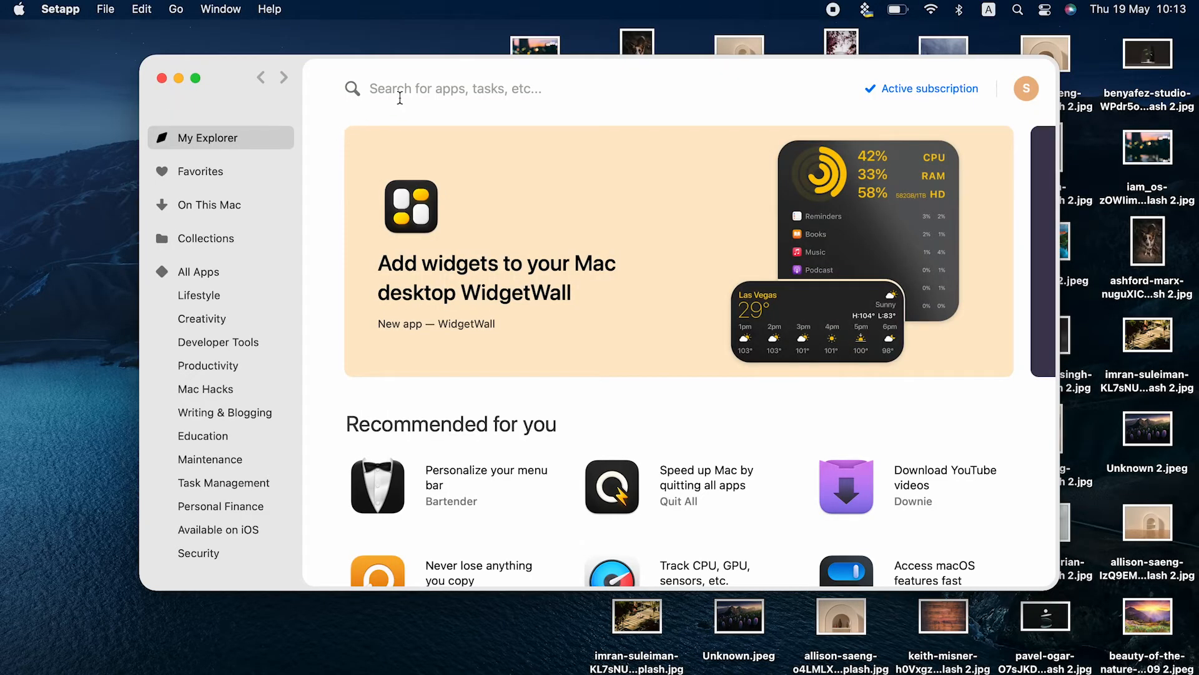
text(unlock 50+ mac shortcuts)
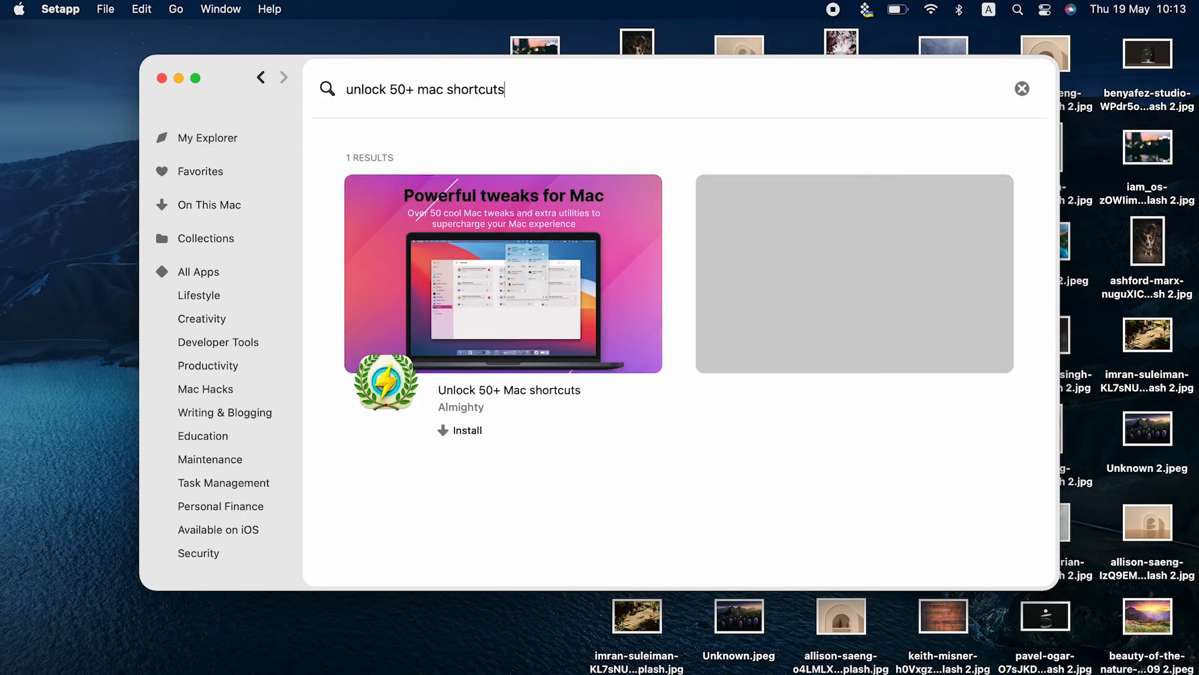
click(505, 274)
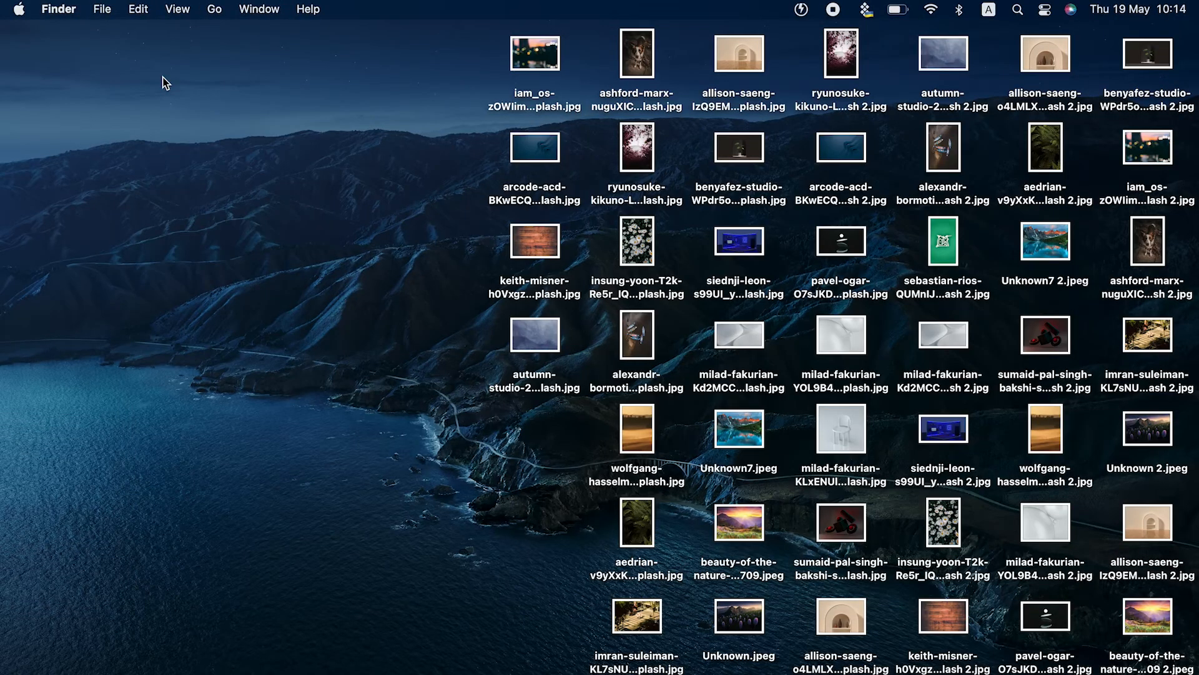
- Browse Almighty's tweaks panel with desktop icons hidden, then relaunch Setapp
click(799, 10)
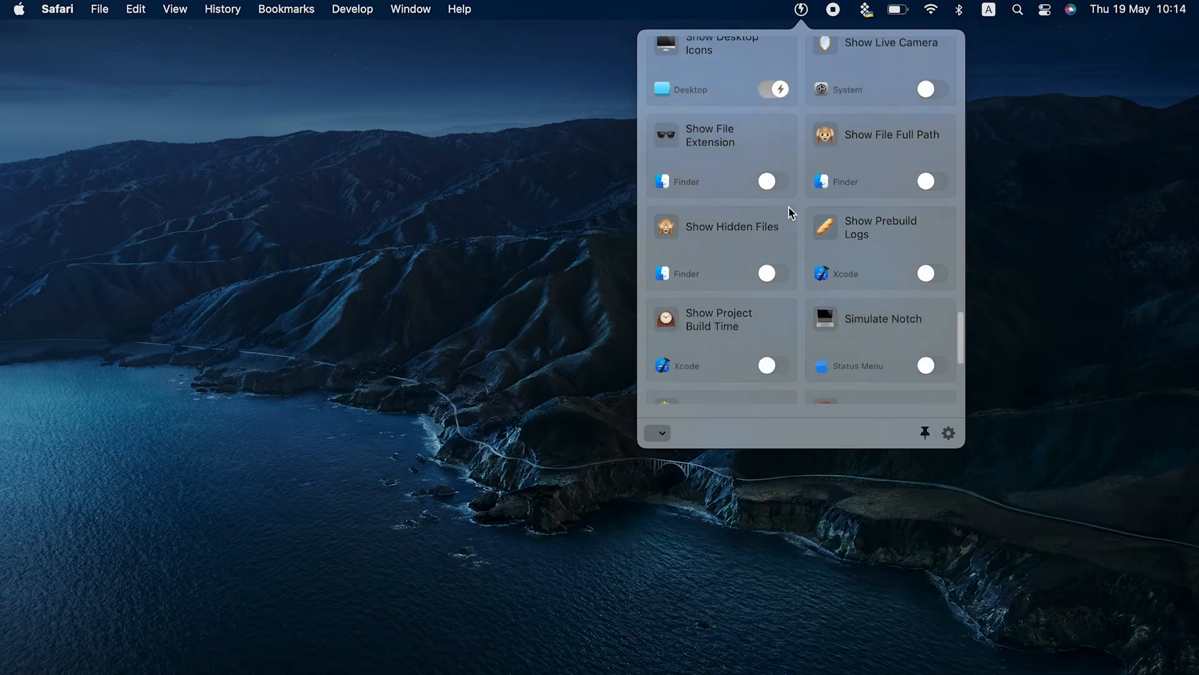
scroll(down, 3)
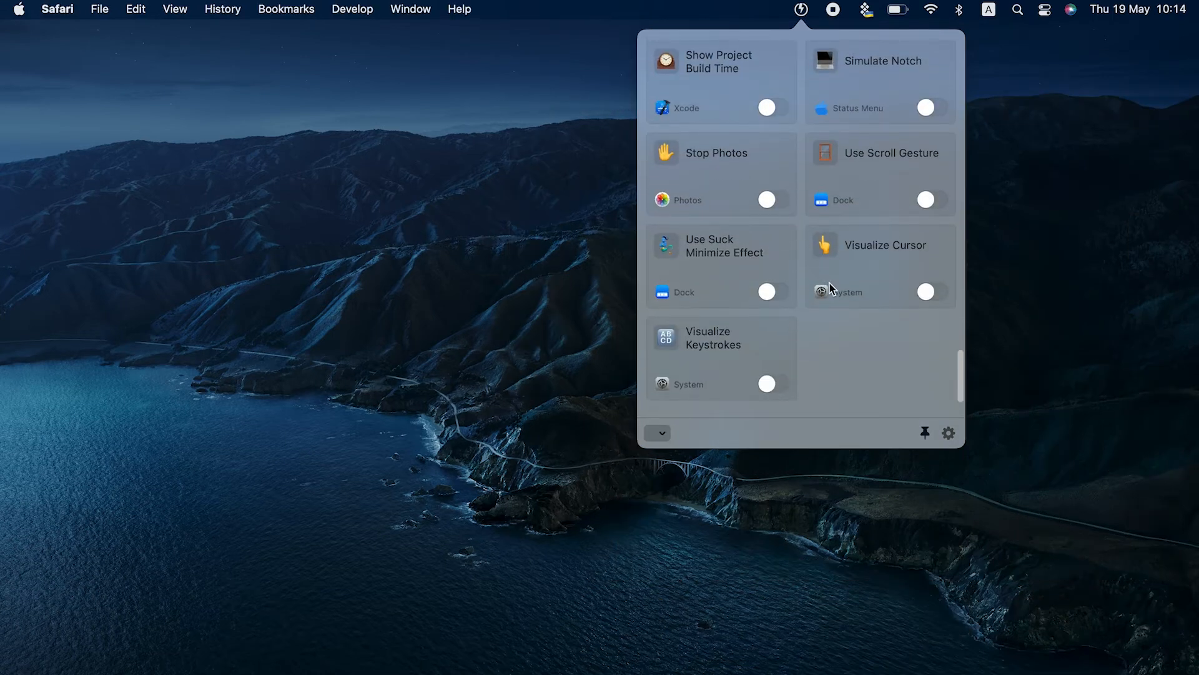
scroll(down, 3)
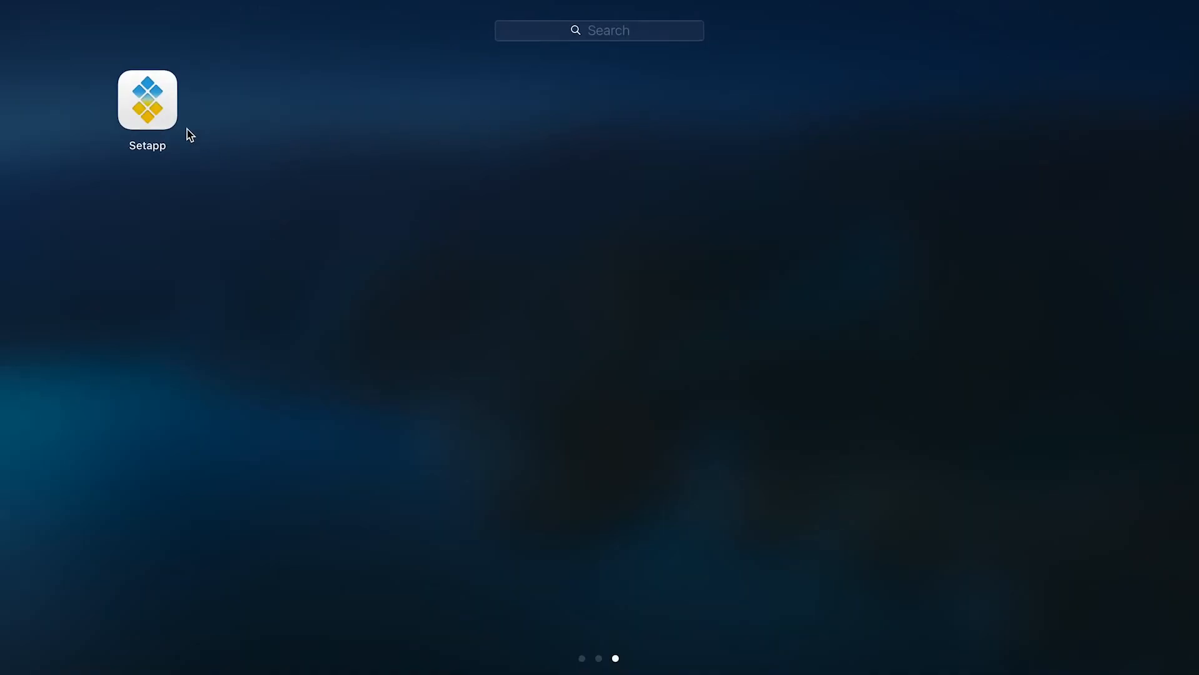
double_click(147, 100)
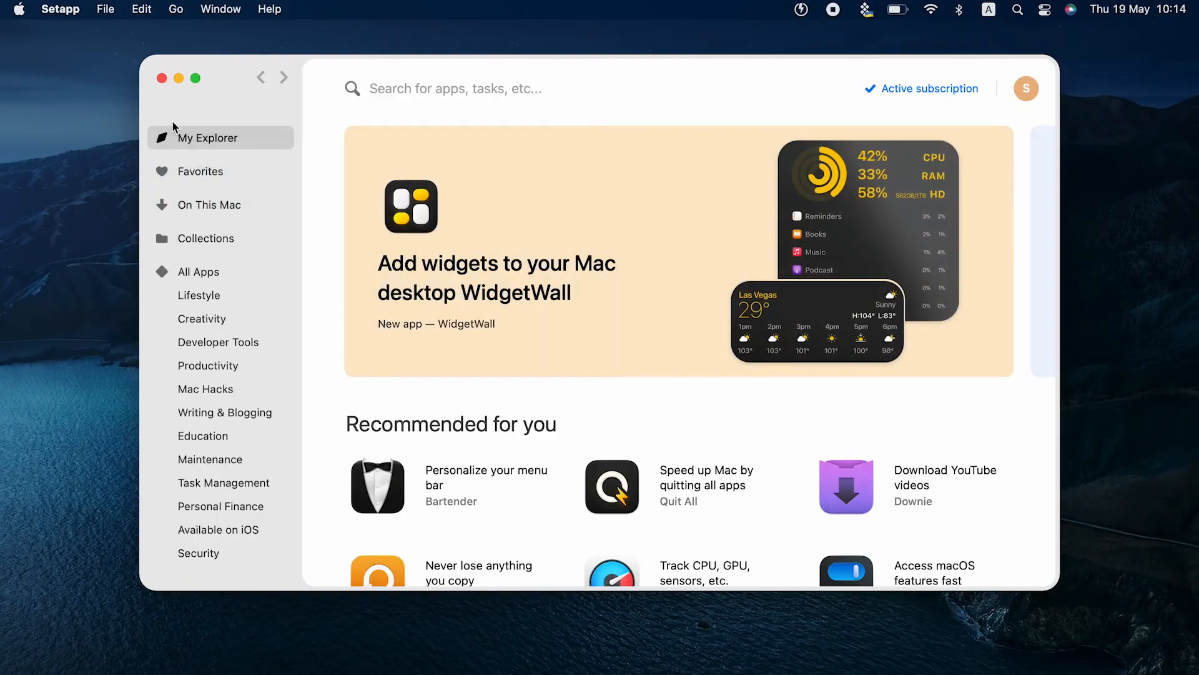